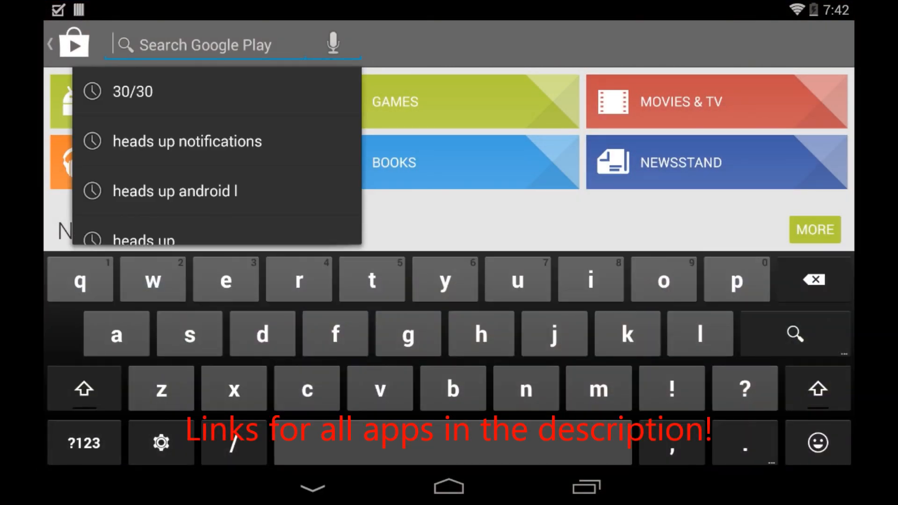
Search 'nova', install Nova Launcher and accept its permissions
{"action": "type", "text": "nova"}
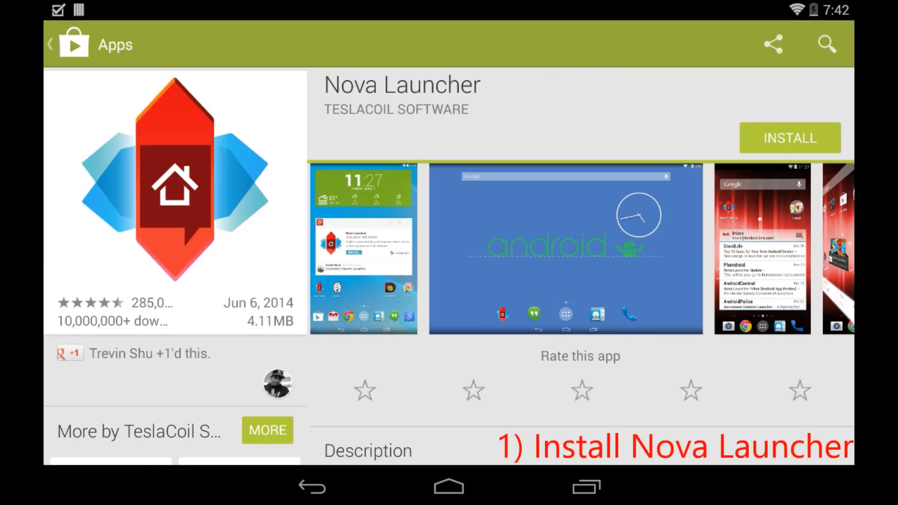
{"action": "left_click", "coordinate": [790, 138]}
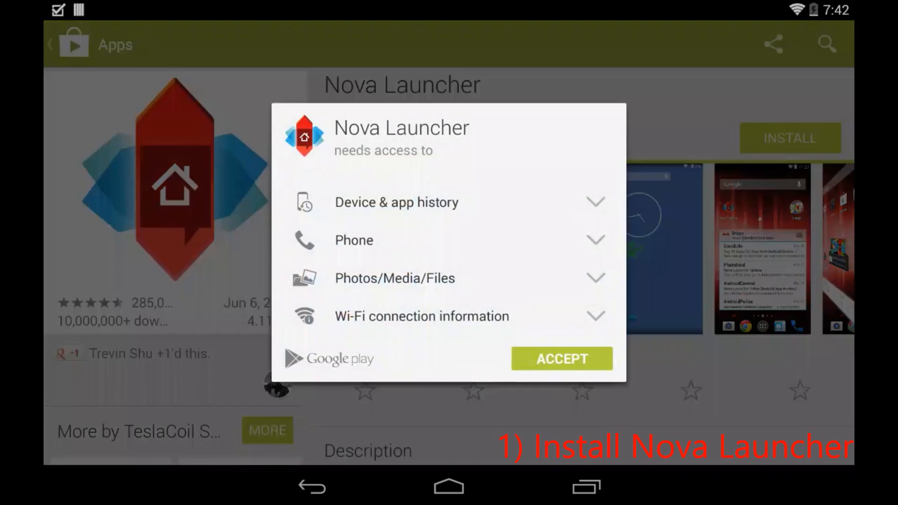
{"action": "left_click", "coordinate": [561, 359]}
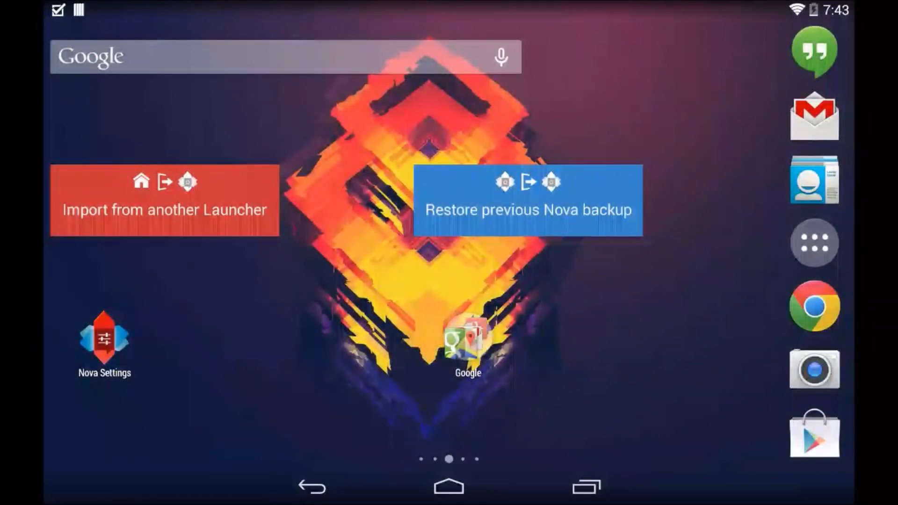
Set Nova's Folder Preview to Line in the Folders settings
{"action": "left_click", "coordinate": [104, 340]}
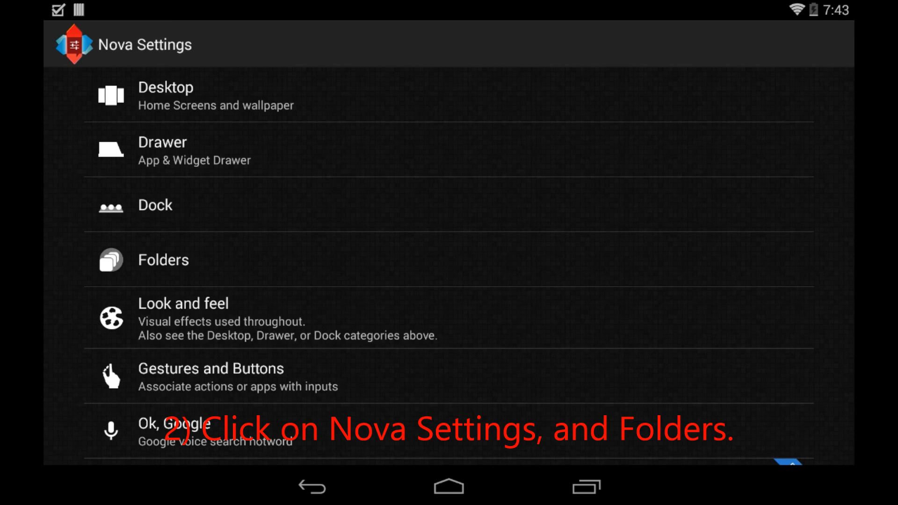
{"action": "left_click", "coordinate": [163, 259]}
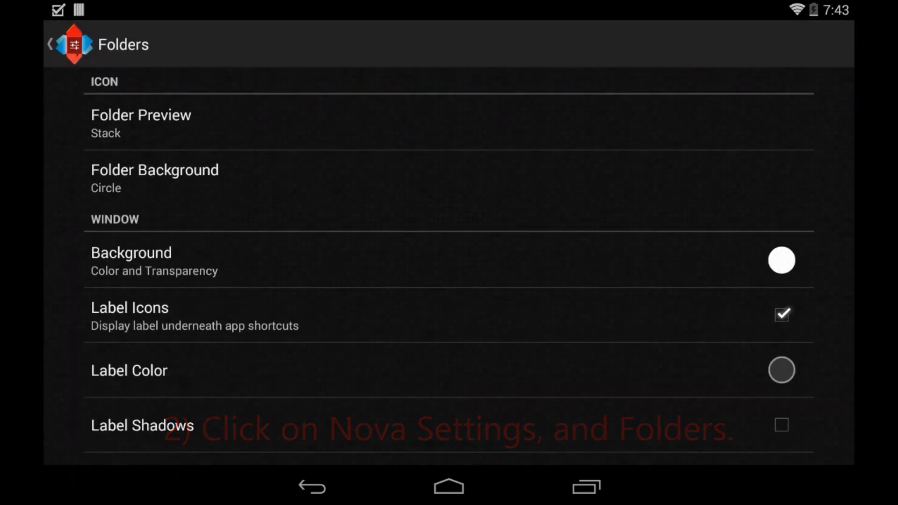
{"action": "left_click", "coordinate": [140, 124]}
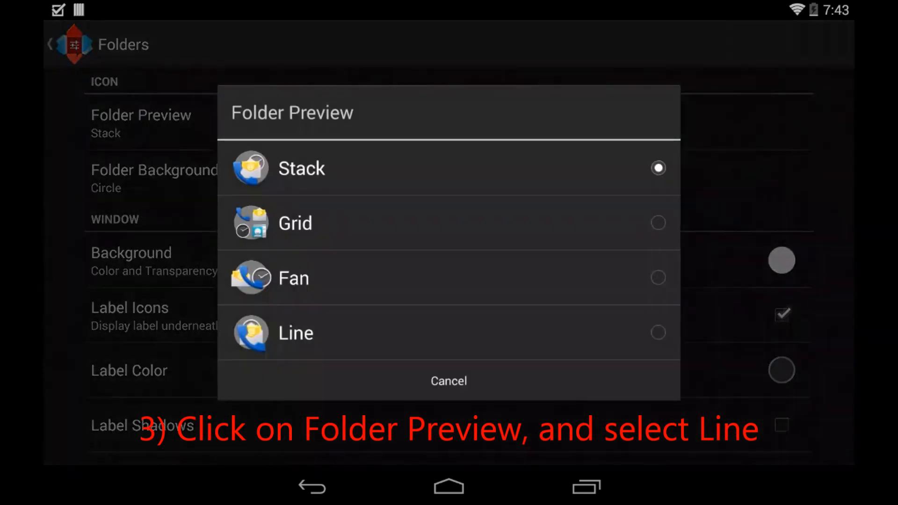
{"action": "left_click", "coordinate": [296, 333]}
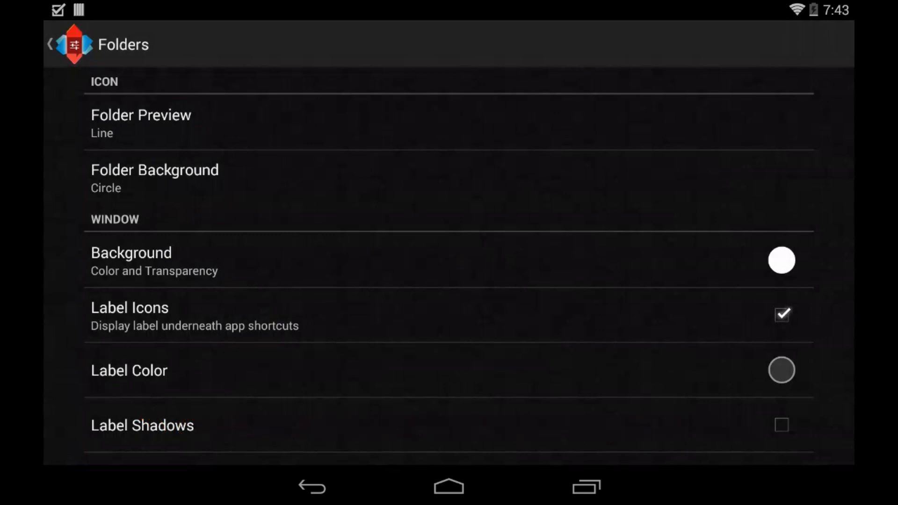
{"action": "left_click", "coordinate": [50, 44]}
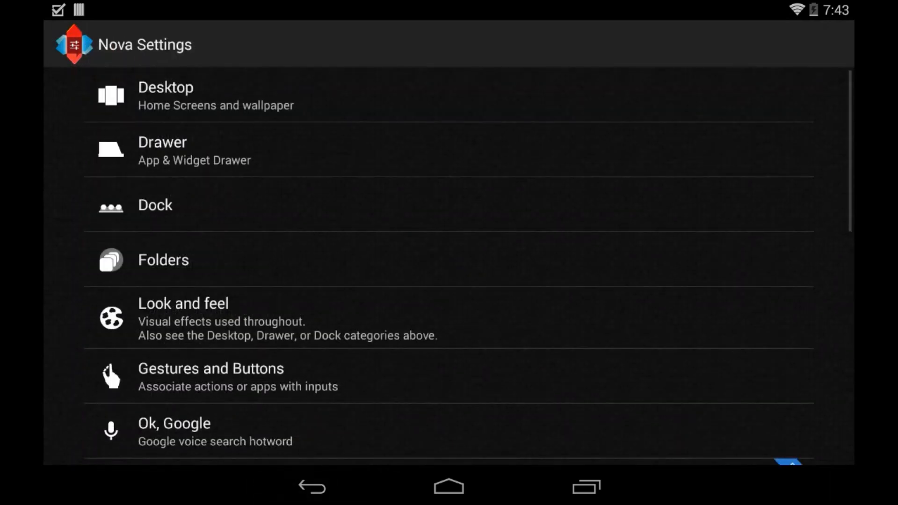
Choose Slide Up as the App Animation under Look and feel
{"action": "left_click", "coordinate": [183, 318]}
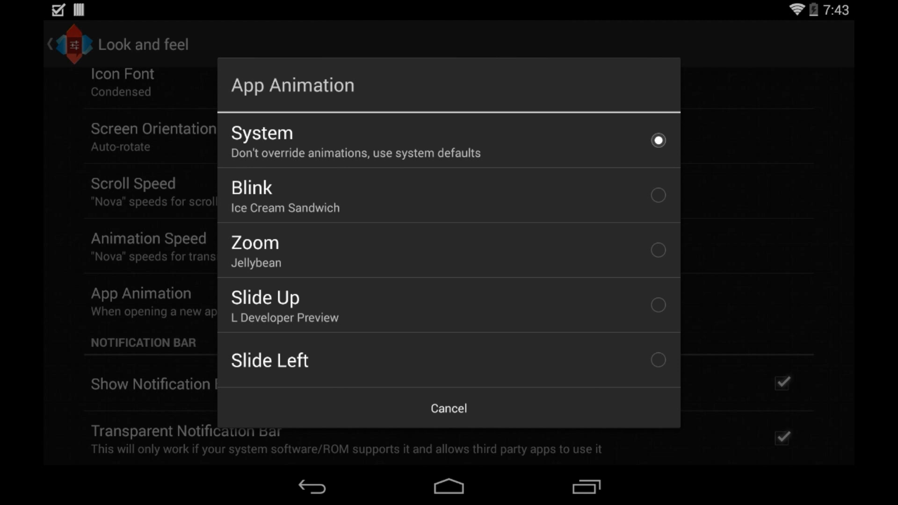
{"action": "left_click", "coordinate": [448, 409]}
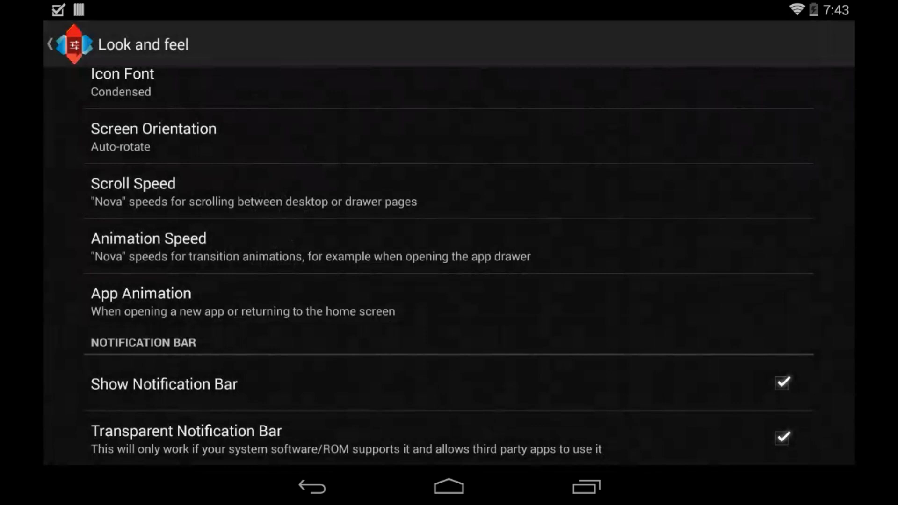
{"action": "left_click", "coordinate": [50, 44]}
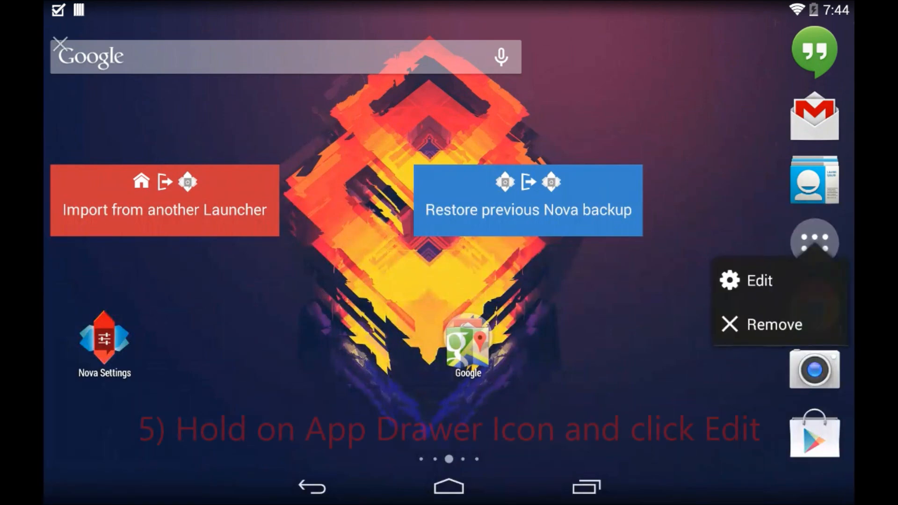
Replace the app drawer shortcut's icon with the white round Built-in one and check the drawer
{"action": "left_click", "coordinate": [758, 280]}
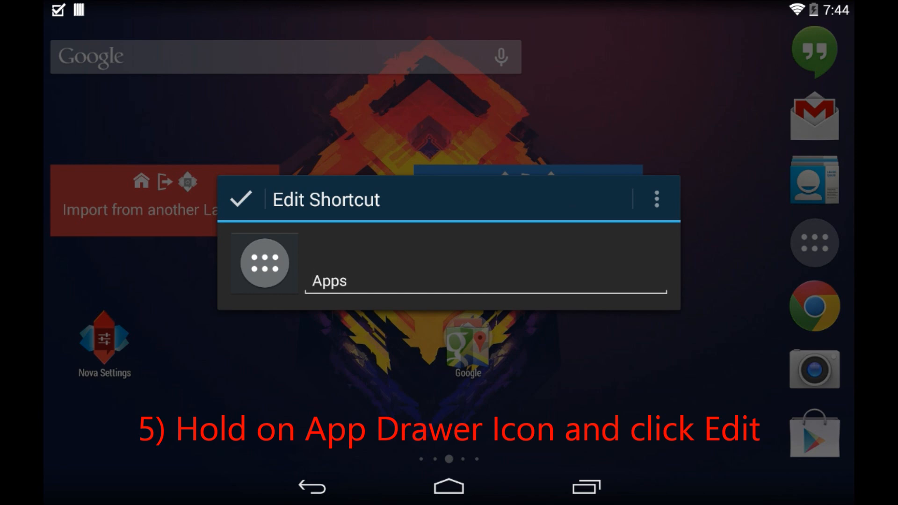
{"action": "left_click", "coordinate": [657, 199]}
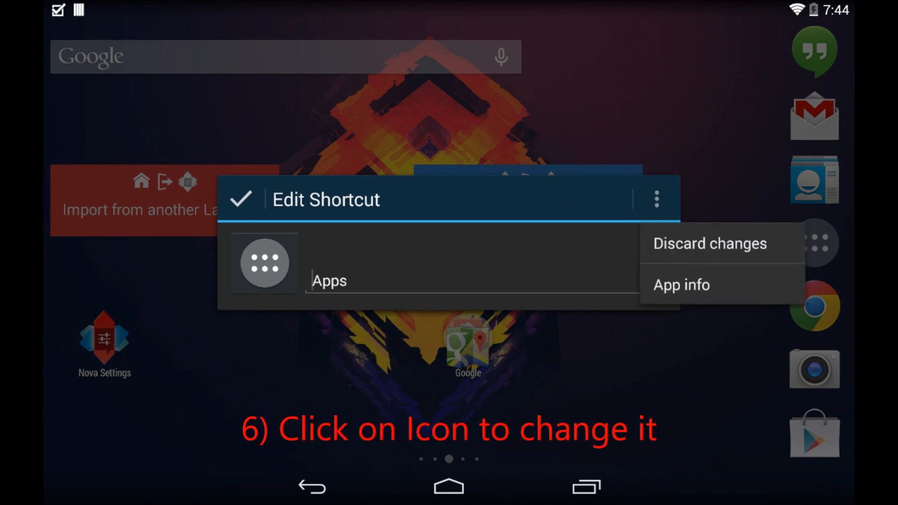
{"action": "left_click", "coordinate": [264, 262]}
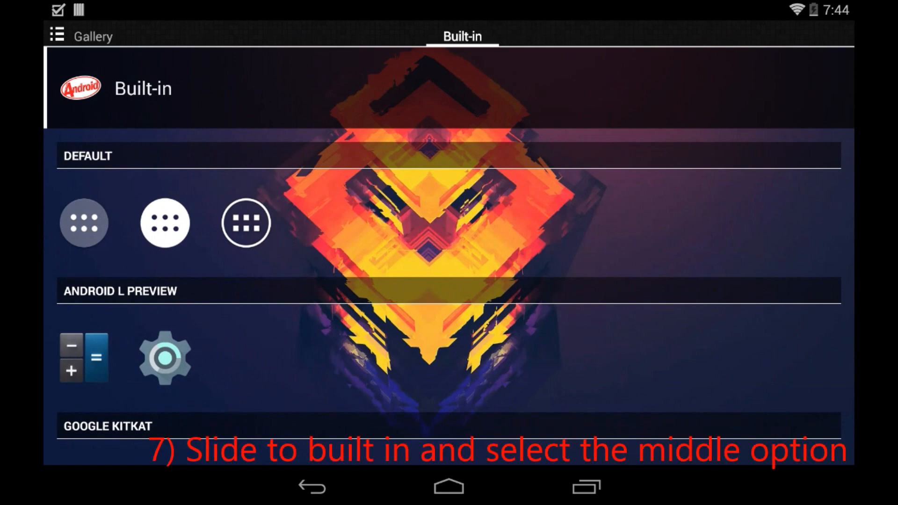
{"action": "scroll", "scroll_direction": "down", "scroll_amount": 3}
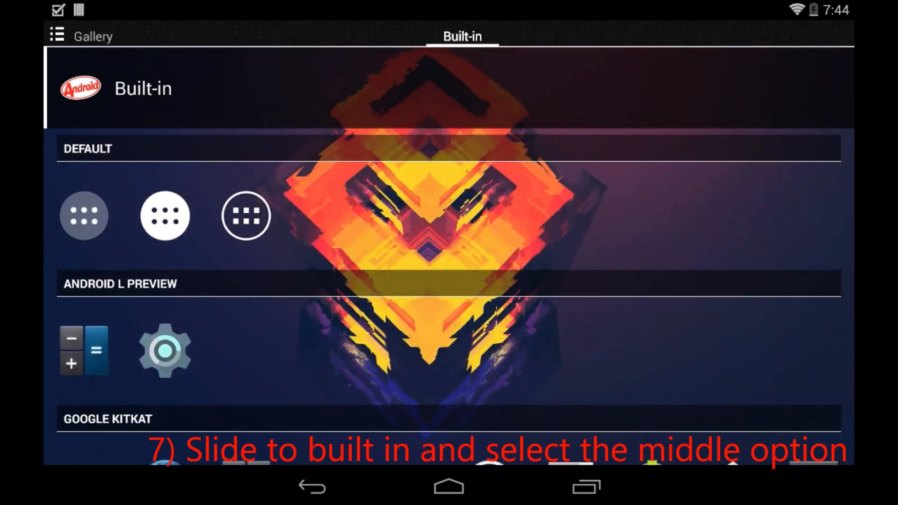
{"action": "left_click", "coordinate": [165, 216]}
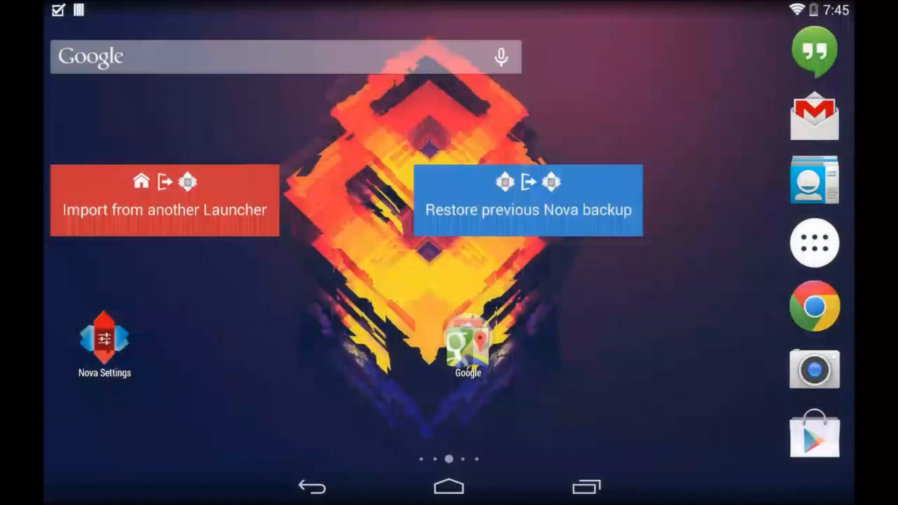
{"action": "left_click", "coordinate": [813, 242]}
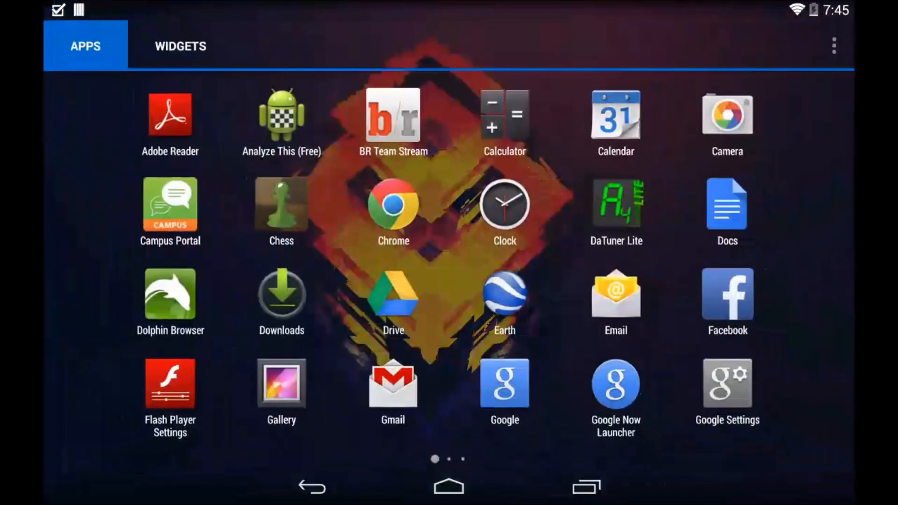
{"action": "scroll", "scroll_direction": "left", "scroll_amount": 3}
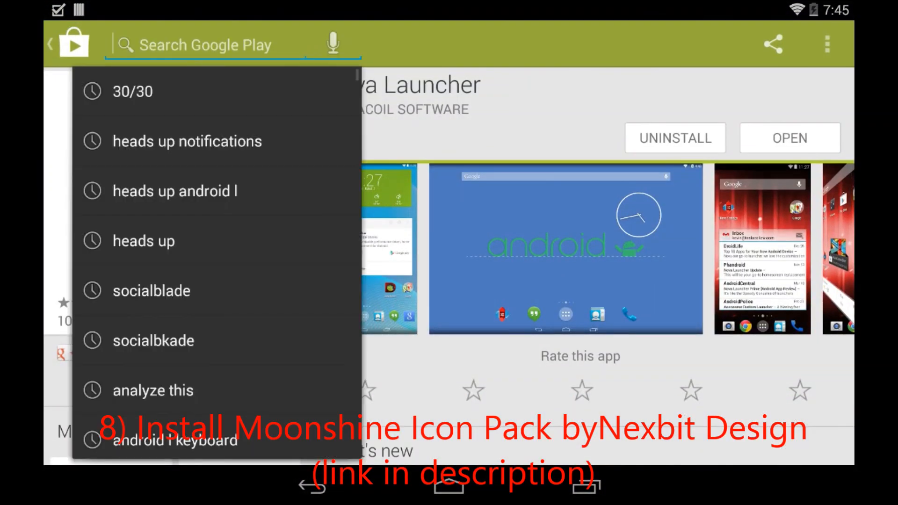
Search 'moon' and install Moonshine - Icon Pack by Nexbit Design
{"action": "type", "text": "moonshine"}
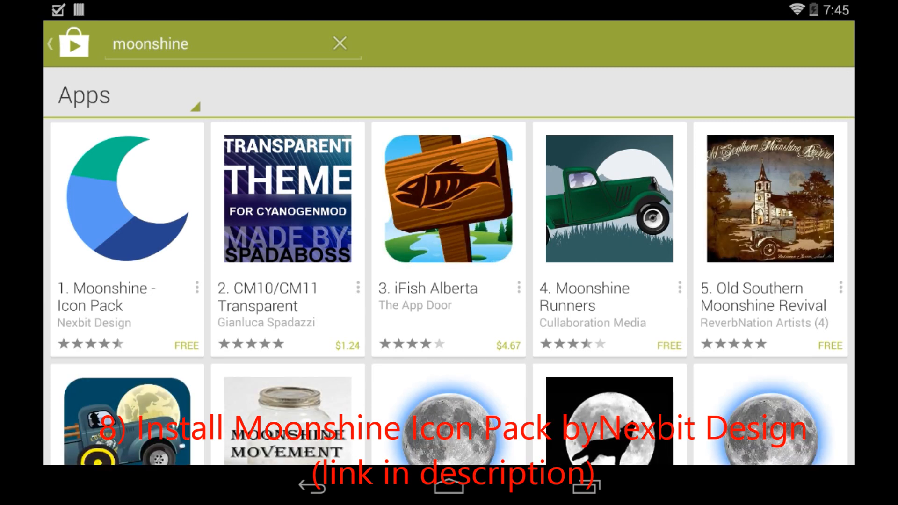
{"action": "left_click", "coordinate": [126, 195]}
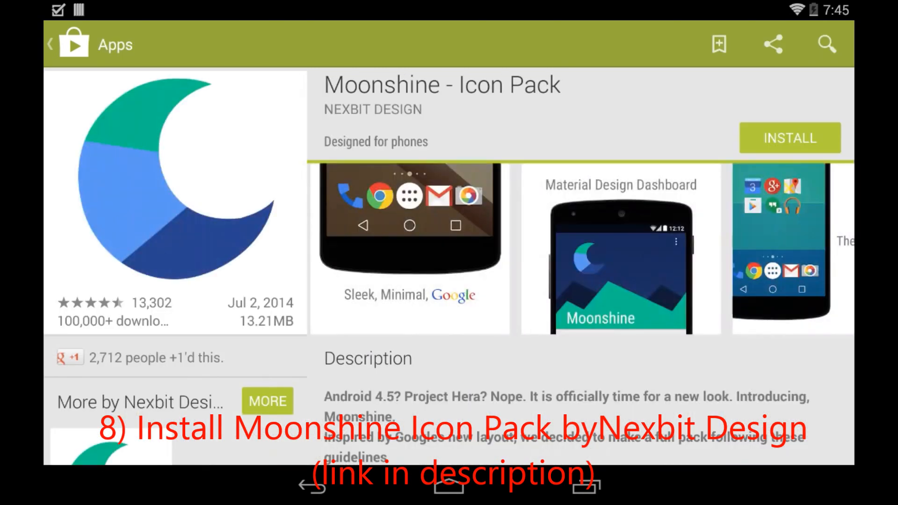
{"action": "scroll", "scroll_direction": "down", "scroll_amount": 3}
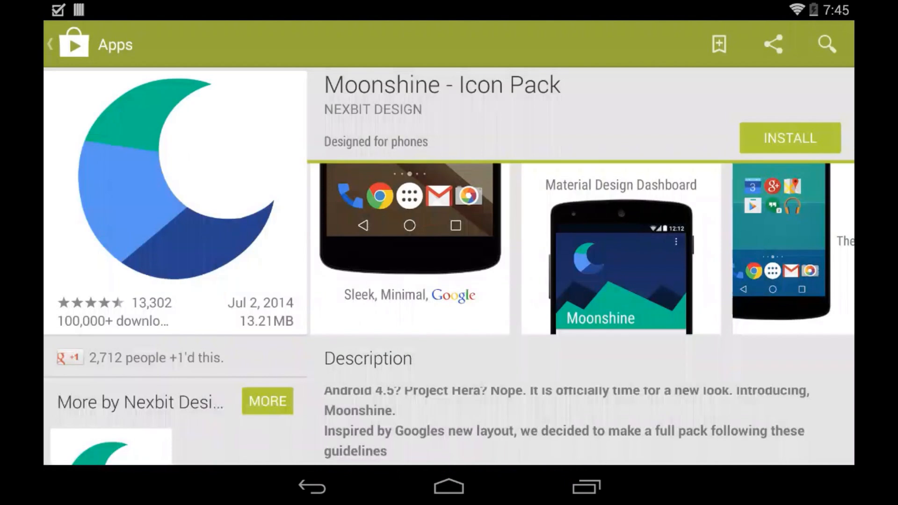
{"action": "left_click", "coordinate": [789, 137]}
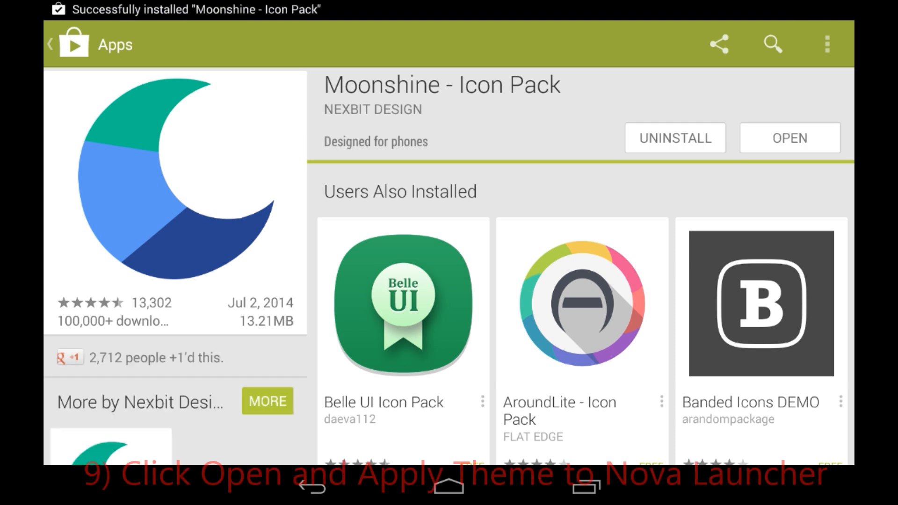
Launch Moonshine and apply its theme to Nova, confirming with OK
{"action": "left_click", "coordinate": [789, 138]}
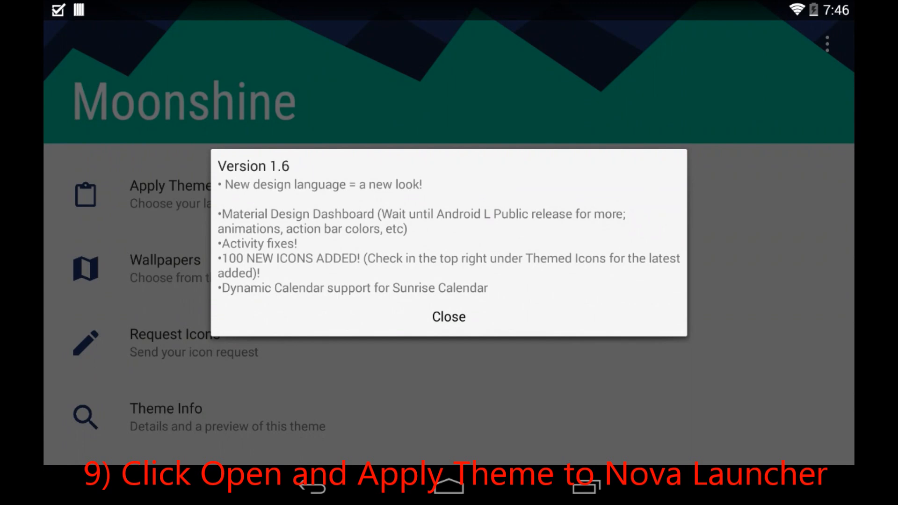
{"action": "left_click", "coordinate": [448, 317]}
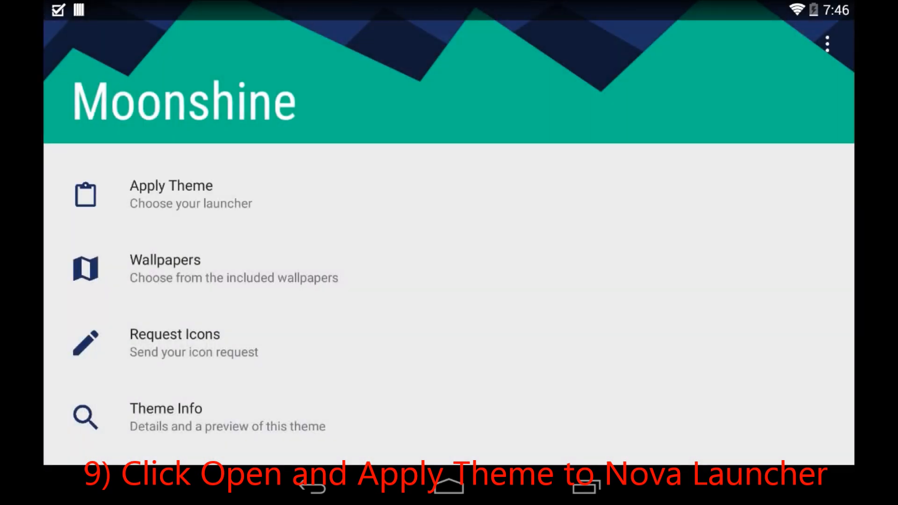
{"action": "left_click", "coordinate": [170, 194]}
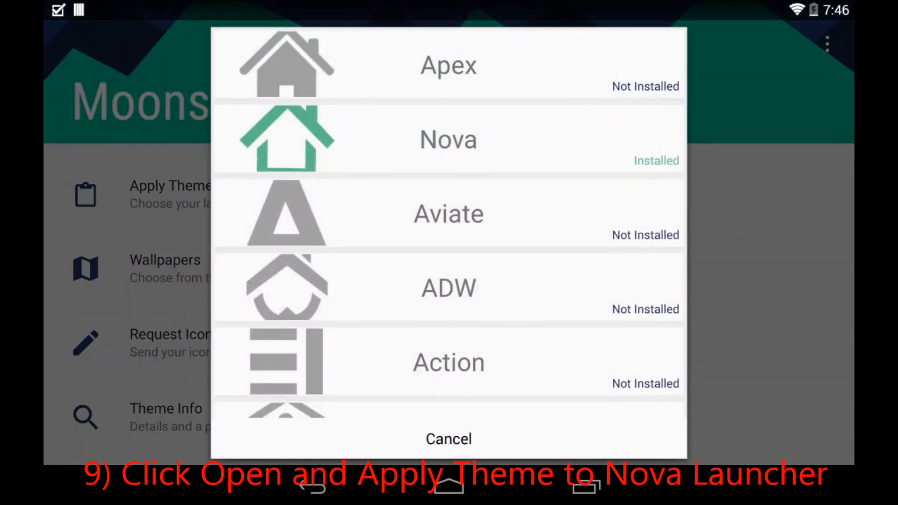
{"action": "left_click", "coordinate": [448, 140]}
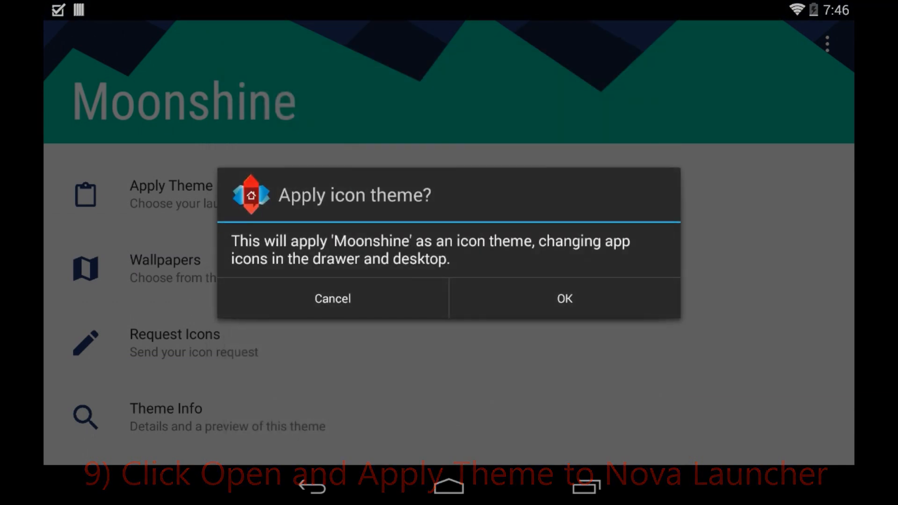
{"action": "left_click", "coordinate": [563, 299]}
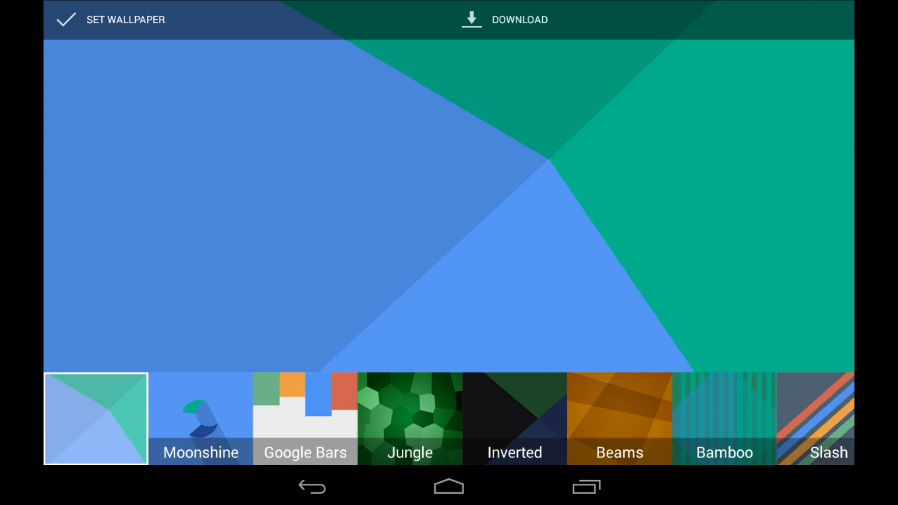
Leave the wallpaper preview and return home with Nova Launcher as the home app
{"action": "left_click", "coordinate": [305, 420]}
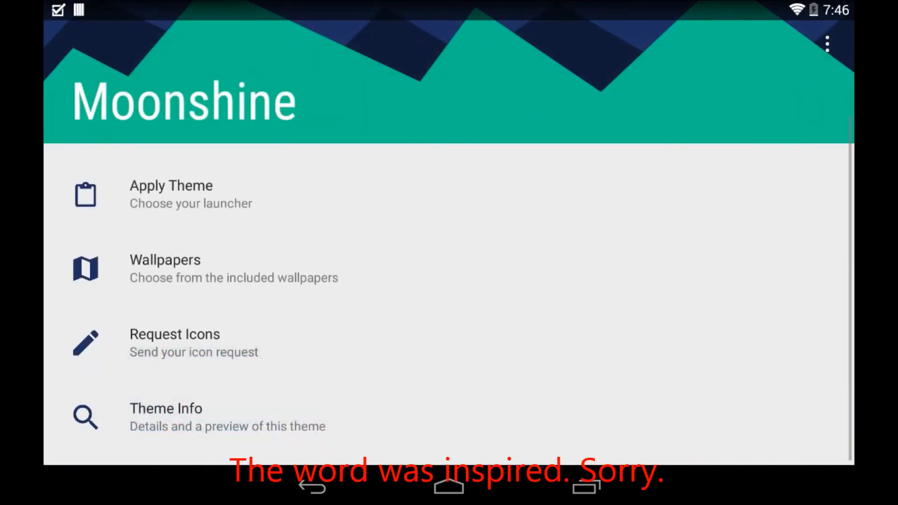
{"action": "left_click", "coordinate": [170, 194]}
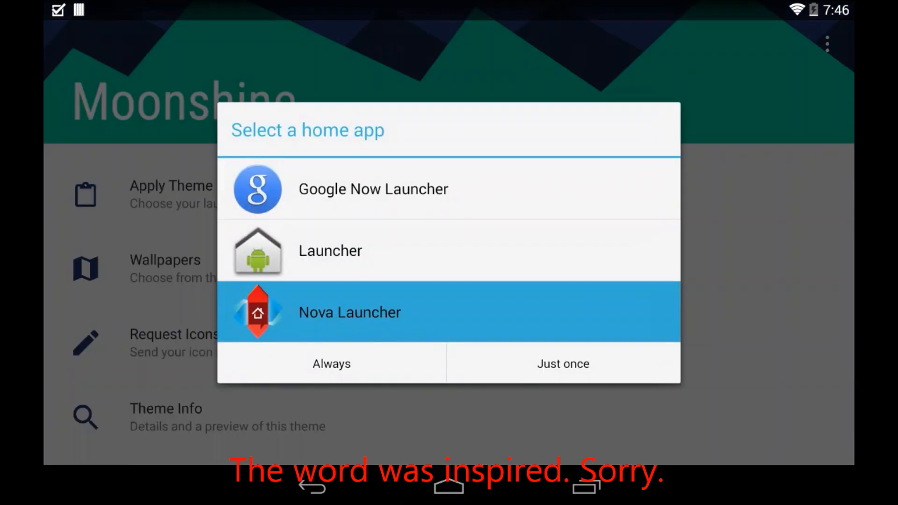
{"action": "left_click", "coordinate": [562, 364]}
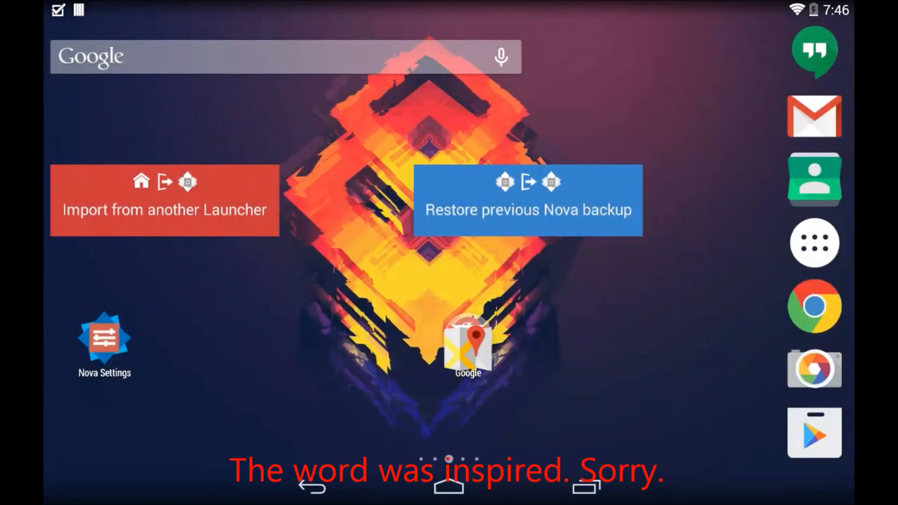